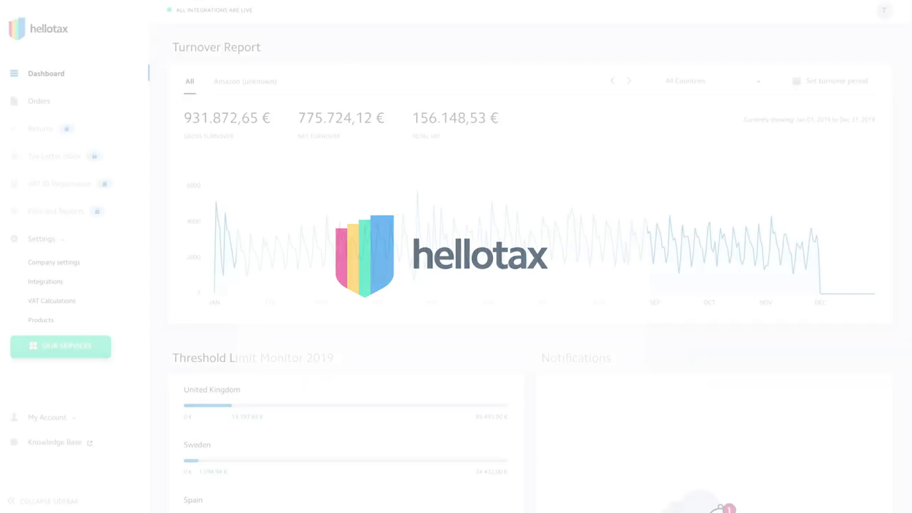
# Browse the dashboard, then show the Orders transactions list and reach the origin-country filter
pyautogui.scroll(-3)
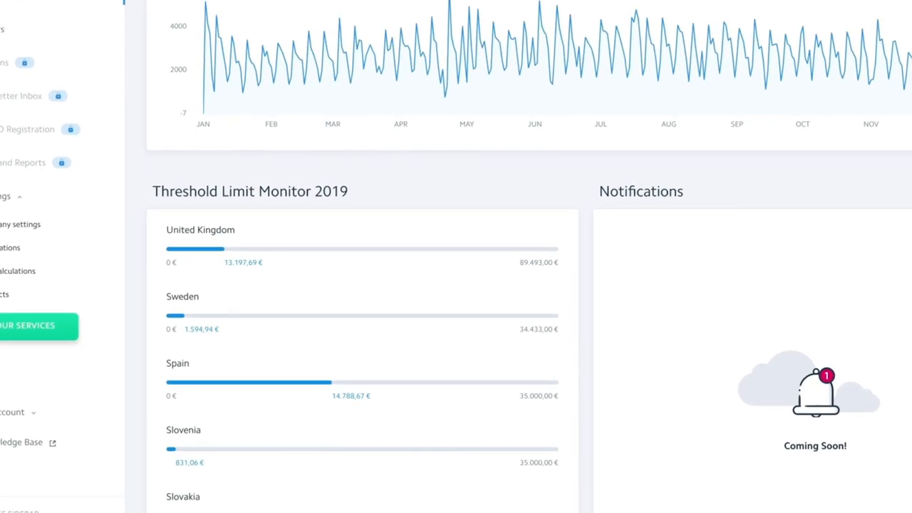
pyautogui.scroll(-3)
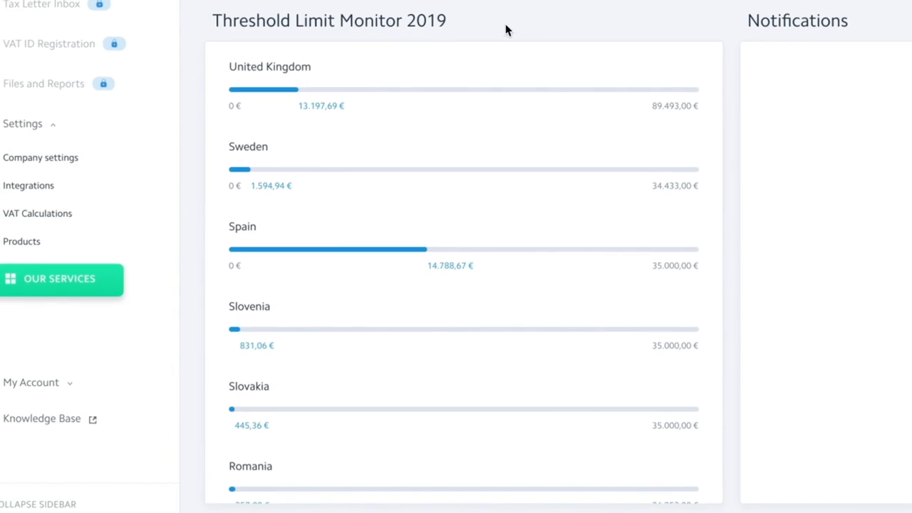
pyautogui.moveTo(576, 120)
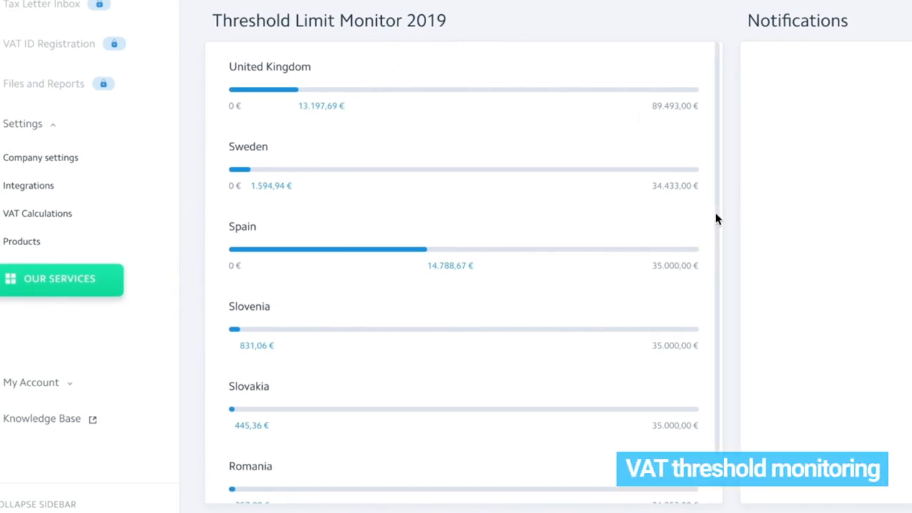
pyautogui.scroll(-3)
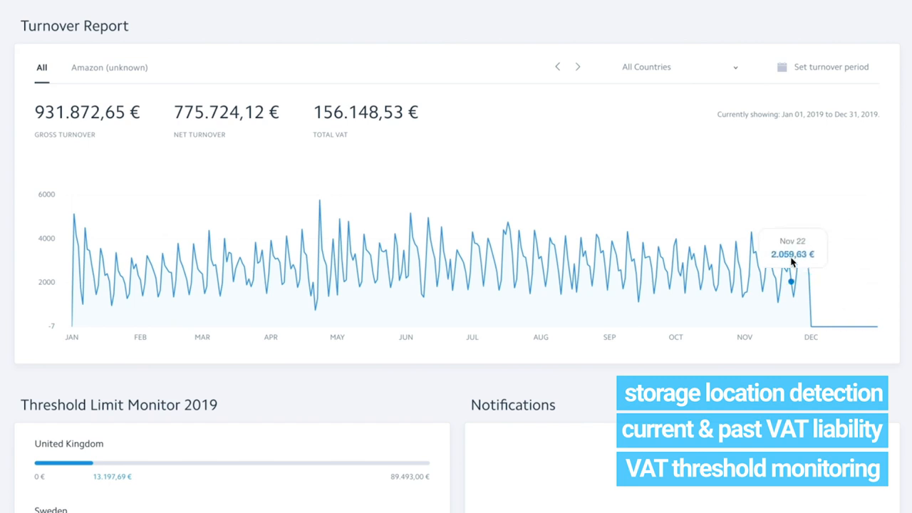
pyautogui.scroll(-3)
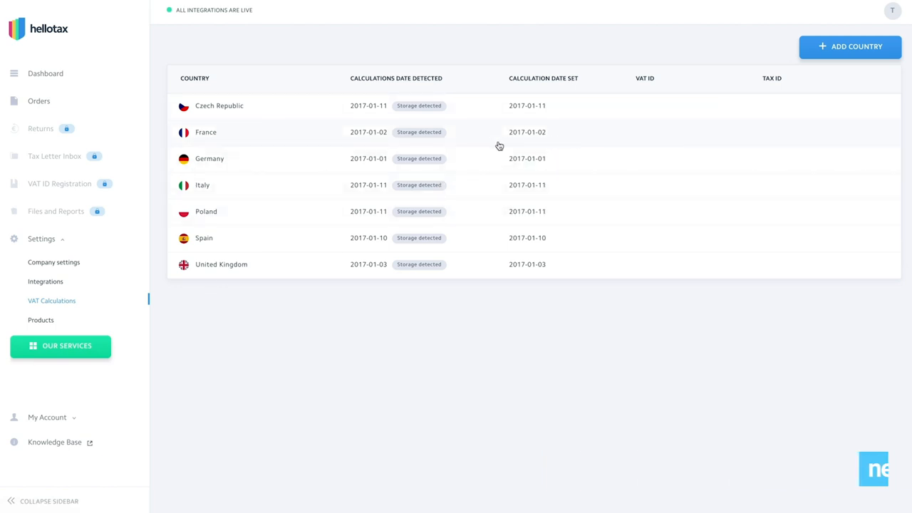
pyautogui.click(40, 100)
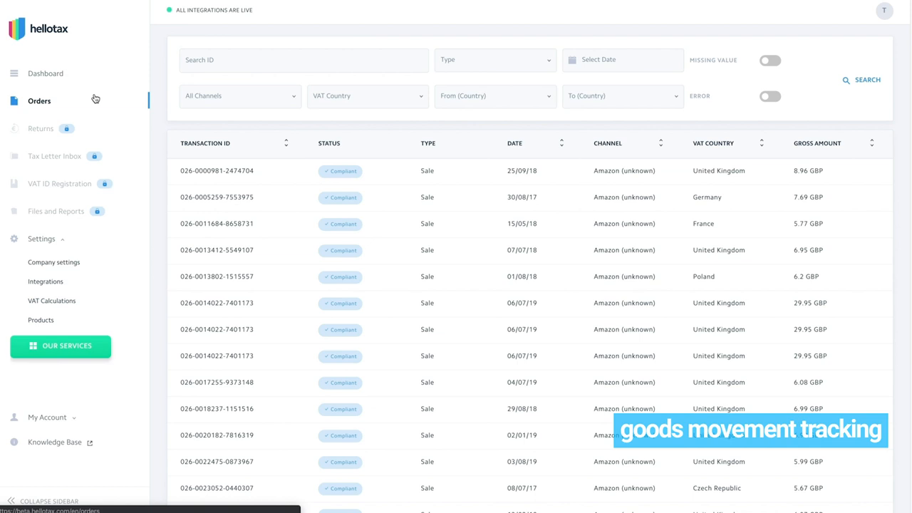
pyautogui.scroll(-3)
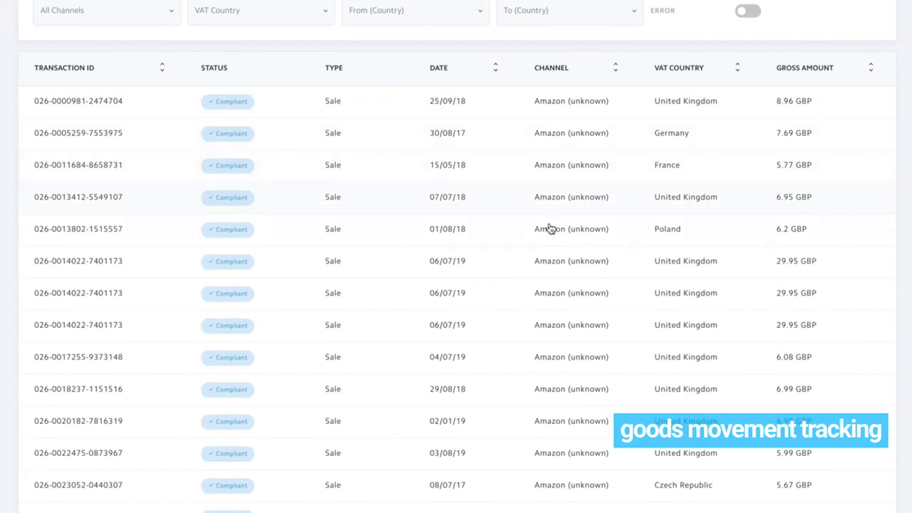
pyautogui.scroll(-3)
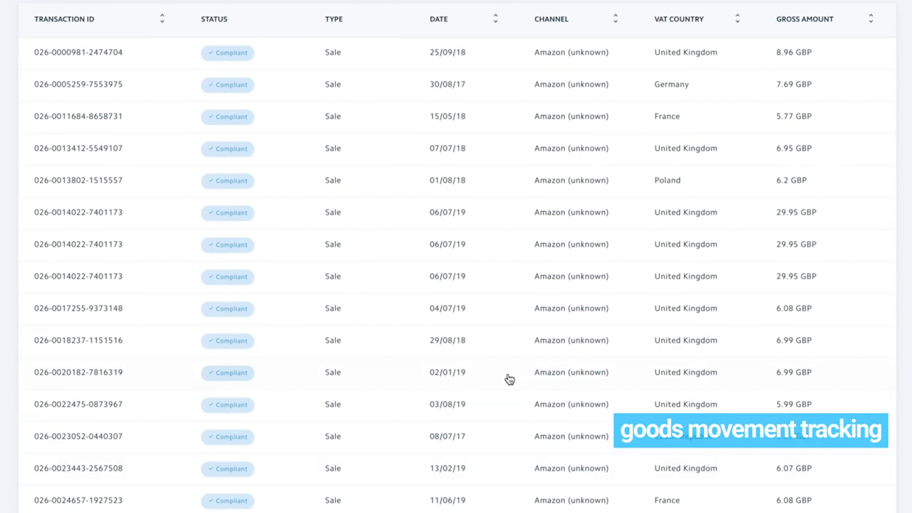
pyautogui.click(415, 81)
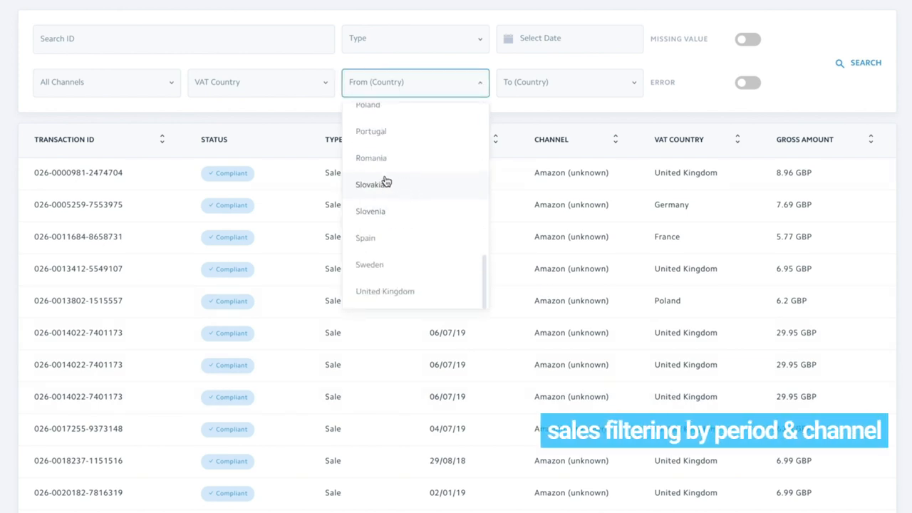
# Filter the transactions to Poland as departure country, then move on to Files and Reports
pyautogui.click(368, 106)
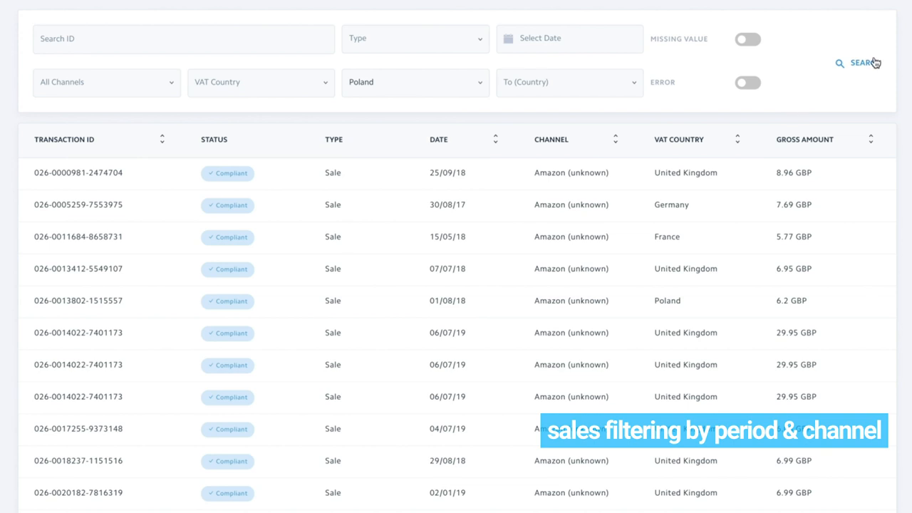
pyautogui.click(864, 63)
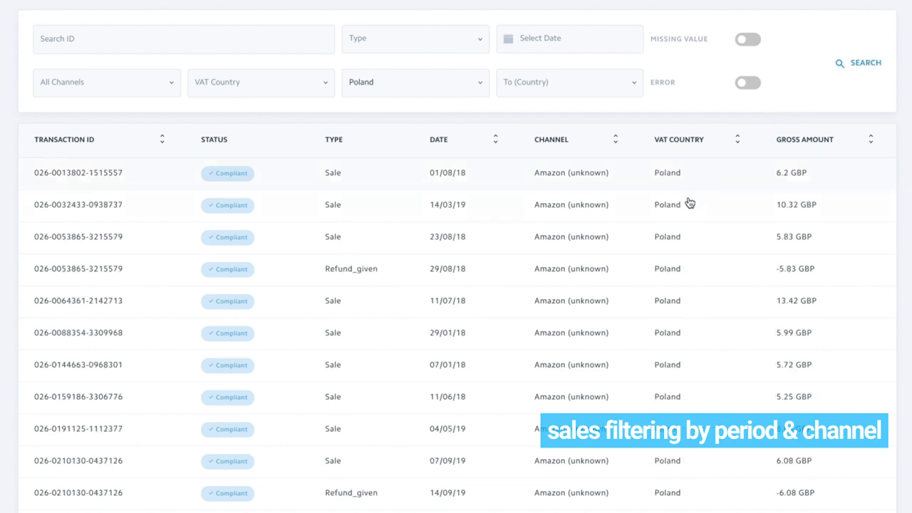
pyautogui.moveTo(675, 188)
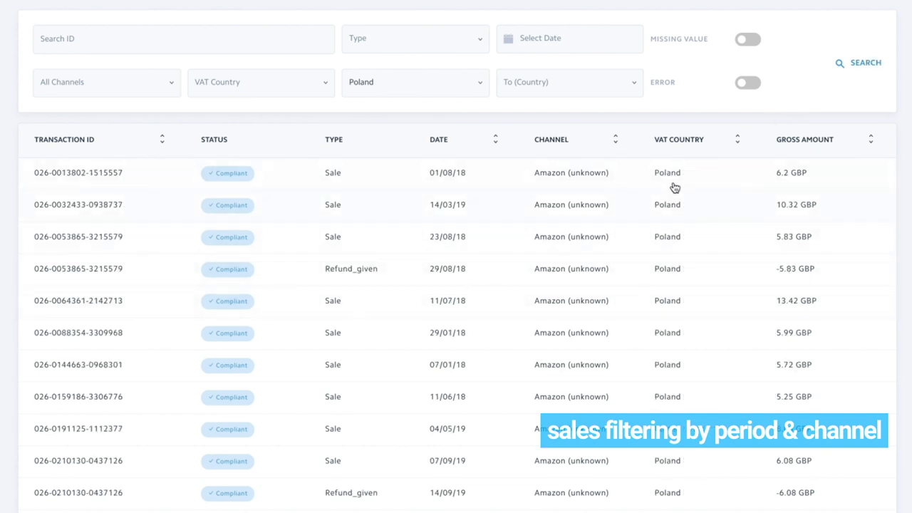
pyautogui.moveTo(668, 165)
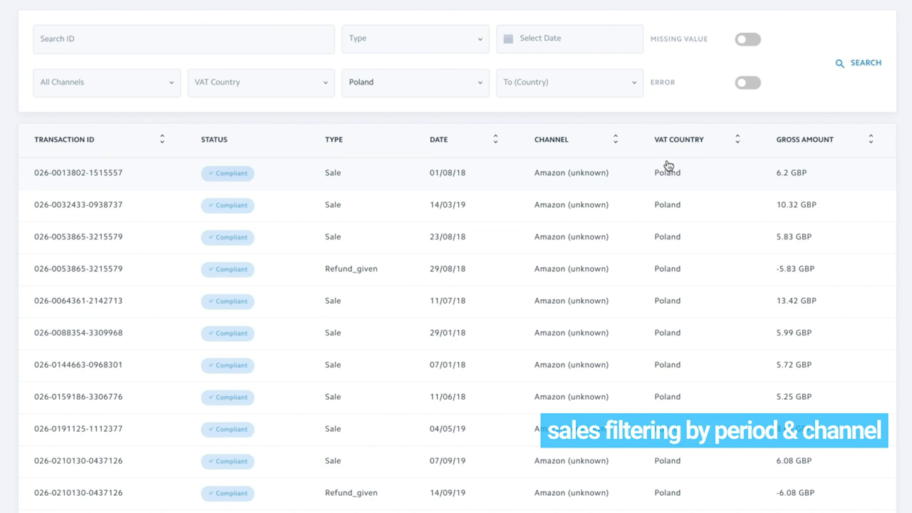
pyautogui.click(57, 209)
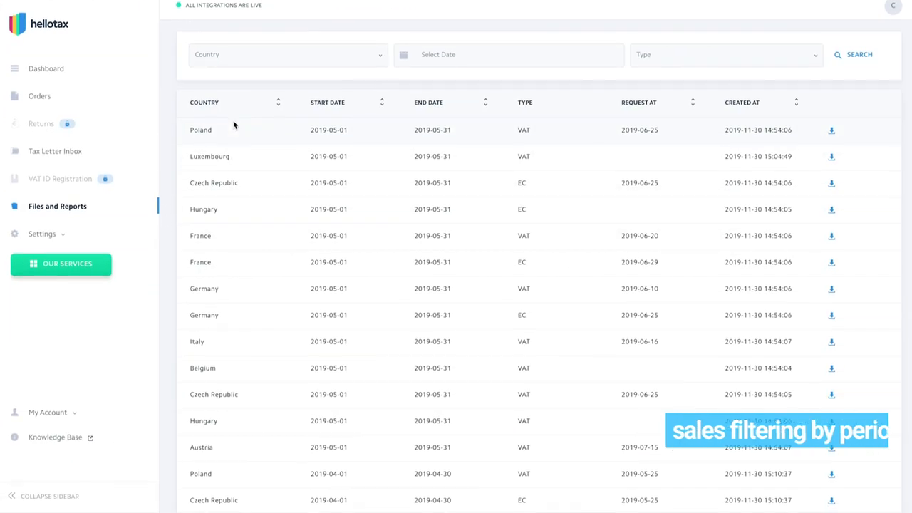
# Download the Czech Republic EC report and view its transaction-level spreadsheet
pyautogui.scroll(-3)
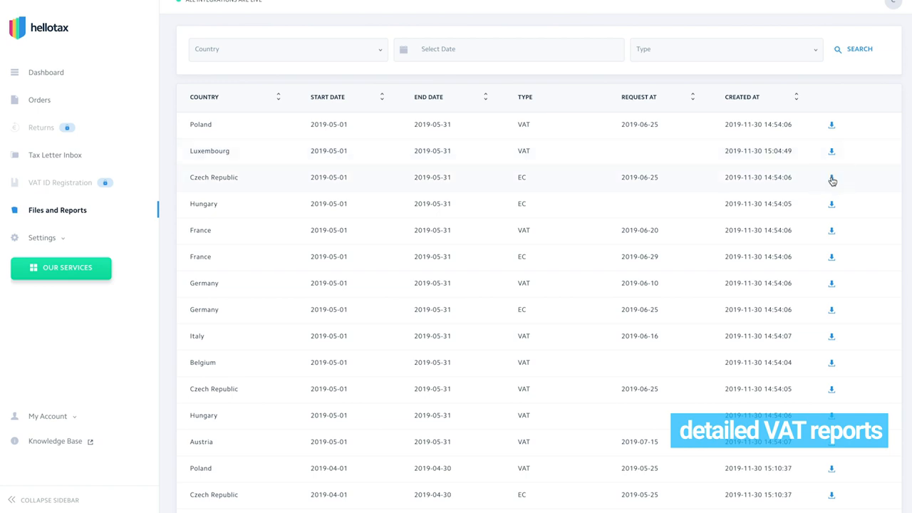
pyautogui.click(832, 177)
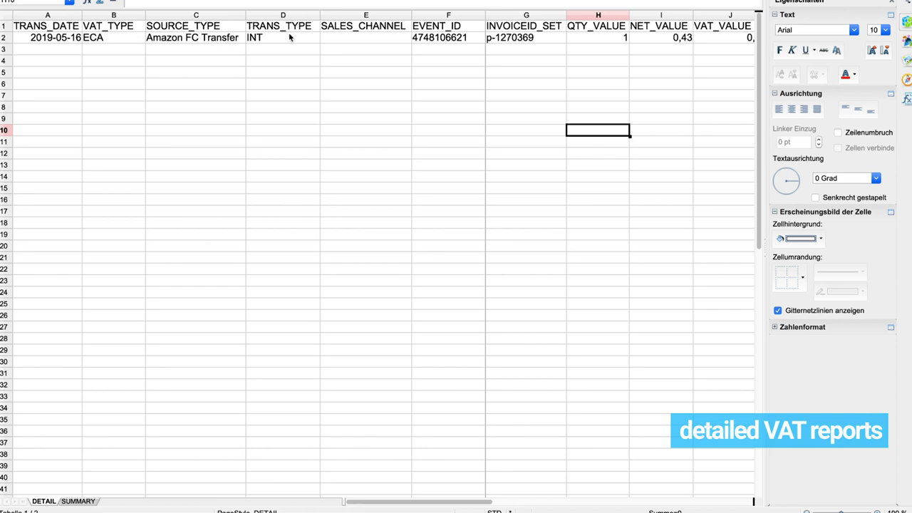
pyautogui.moveTo(567, 60)
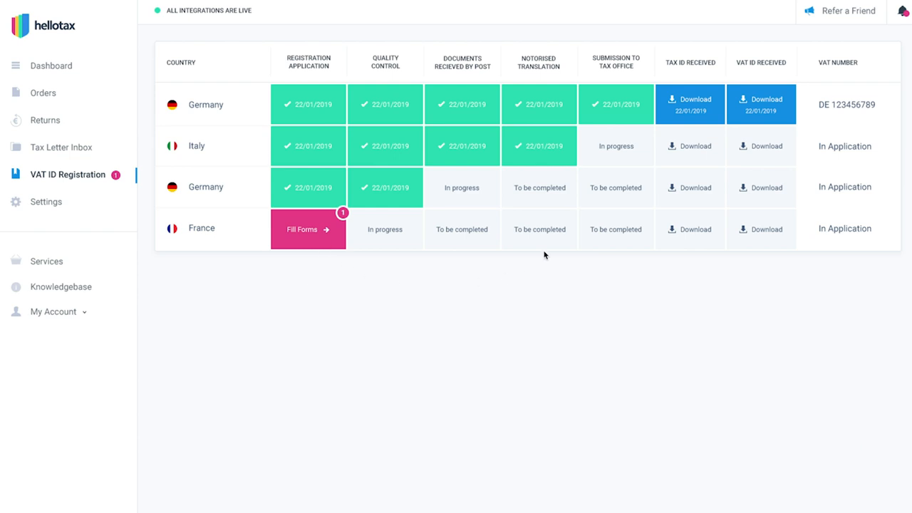
pyautogui.moveTo(121, 212)
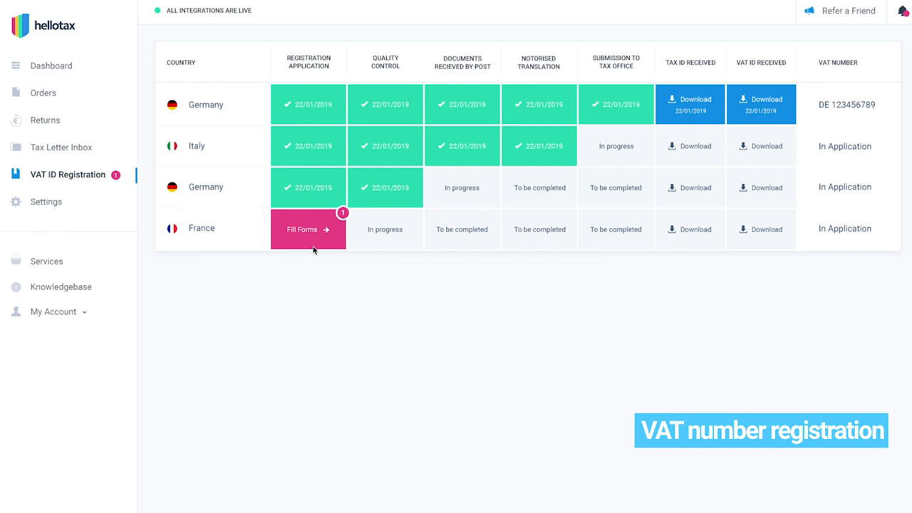
# Start the pending France registration forms, check the Tax Letter Inbox, and enter 'Junker' on the Register form
pyautogui.click(46, 120)
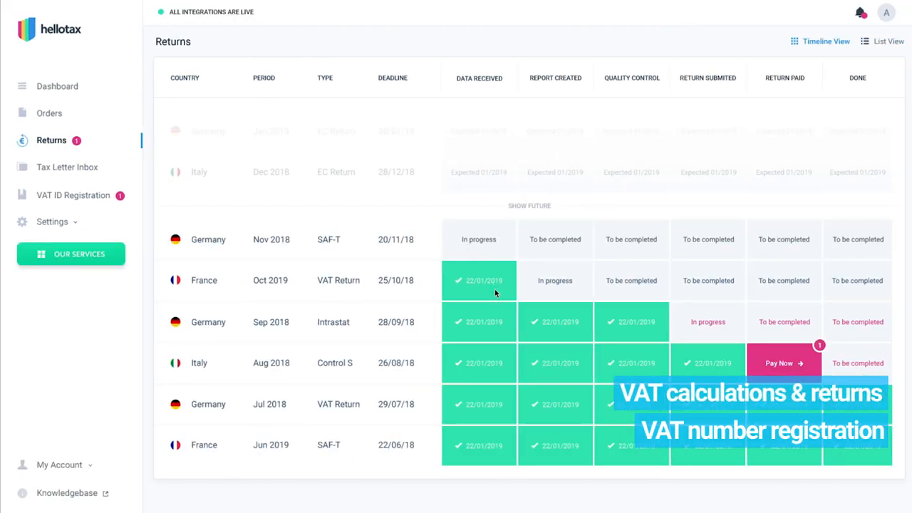
pyautogui.click(67, 167)
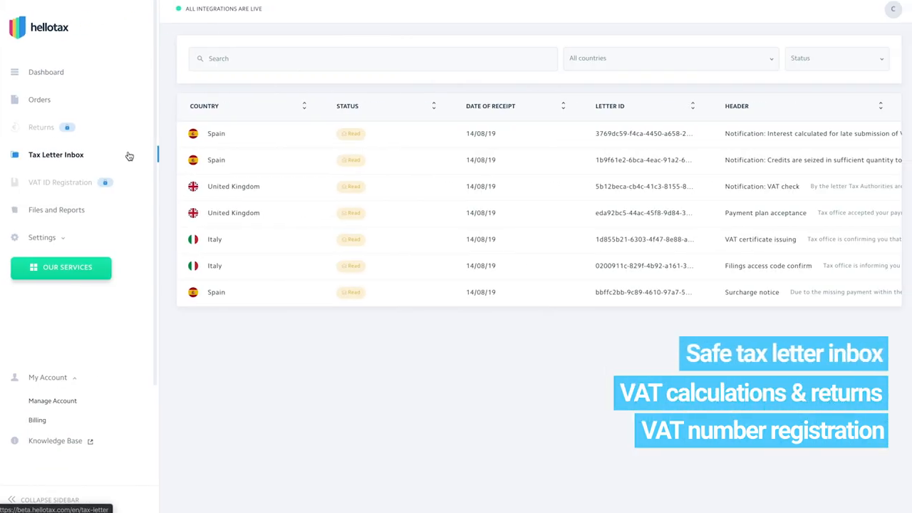
pyautogui.moveTo(330, 311)
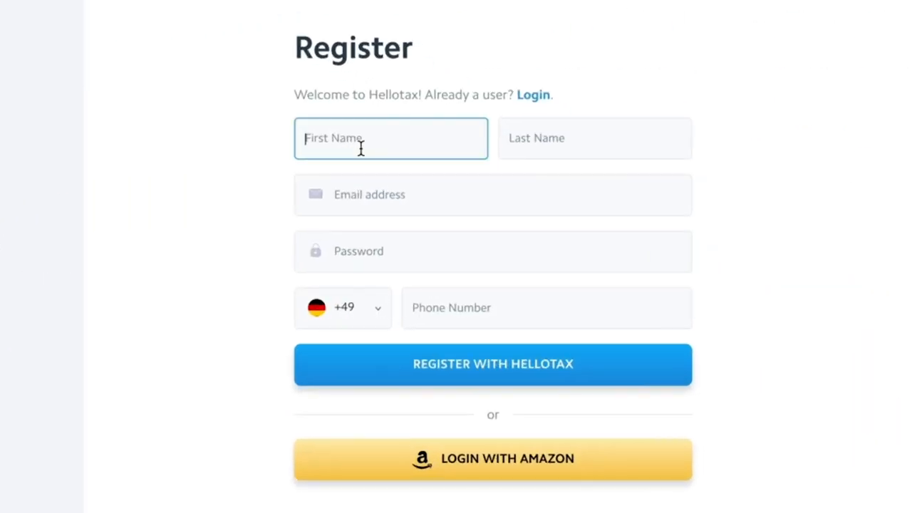
pyautogui.write('Junker')
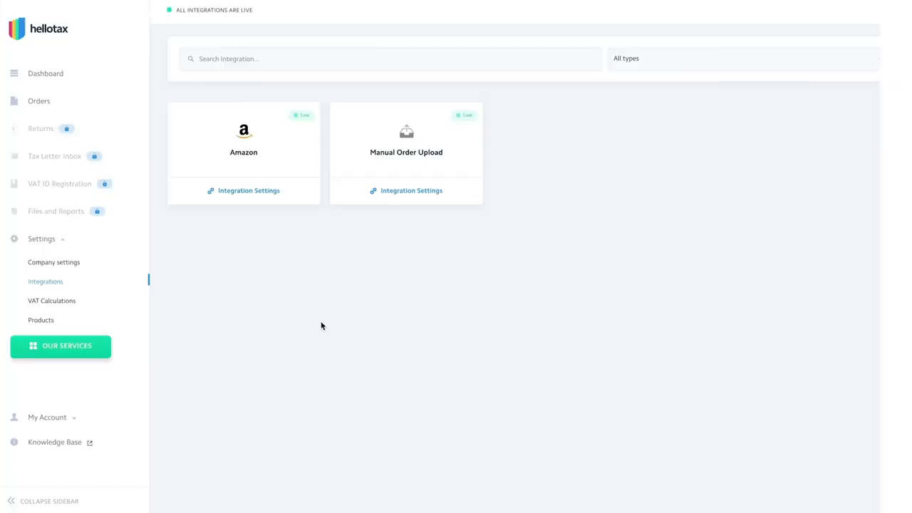
pyautogui.click(248, 191)
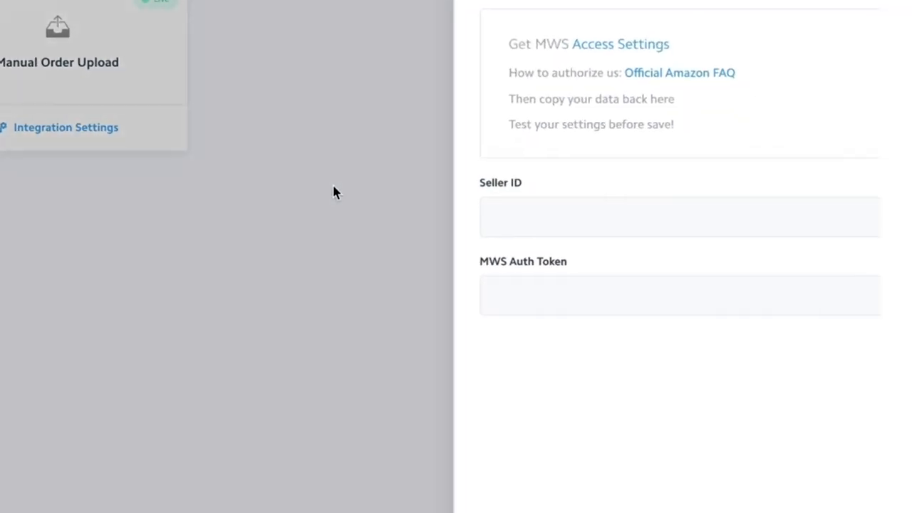
pyautogui.write('A2ZXJWK')
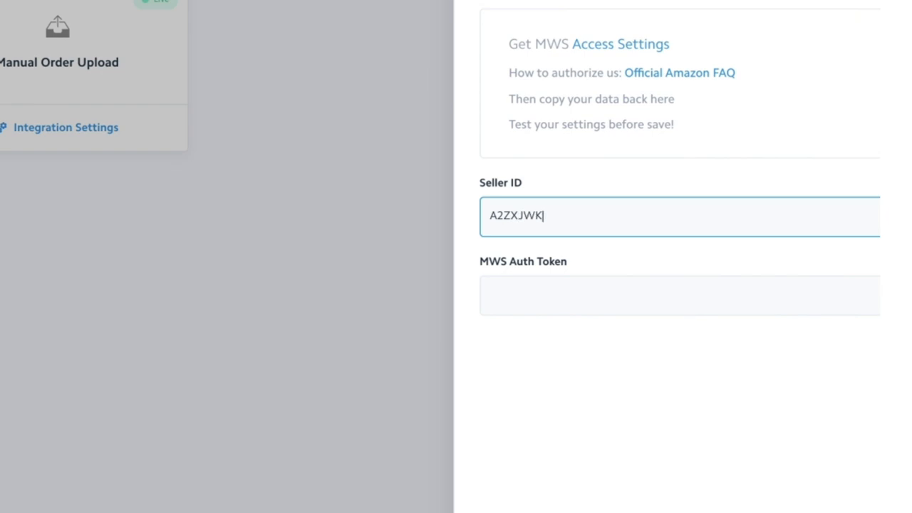